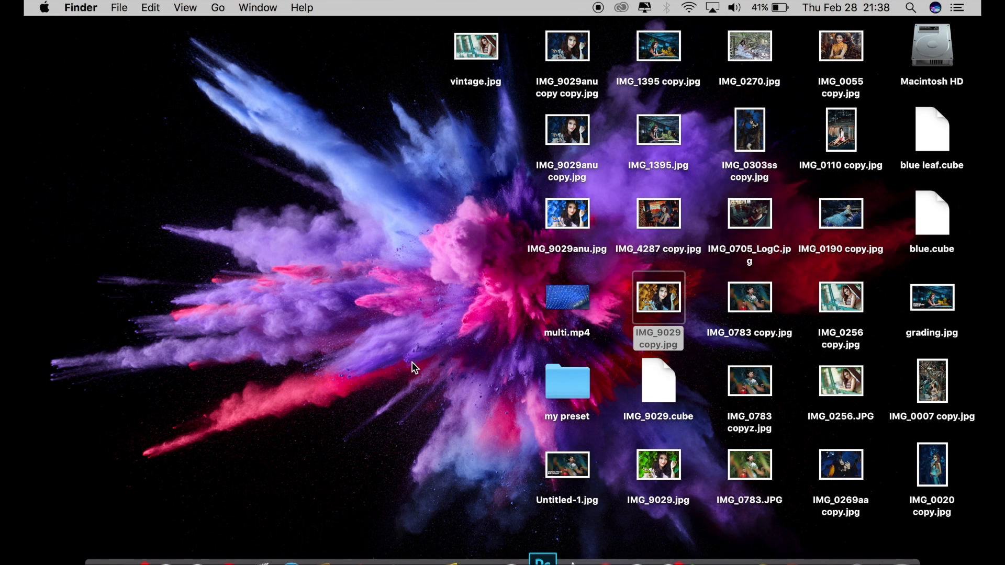
Switch from Finder to Photoshop via the Dock icon
click(543, 561)
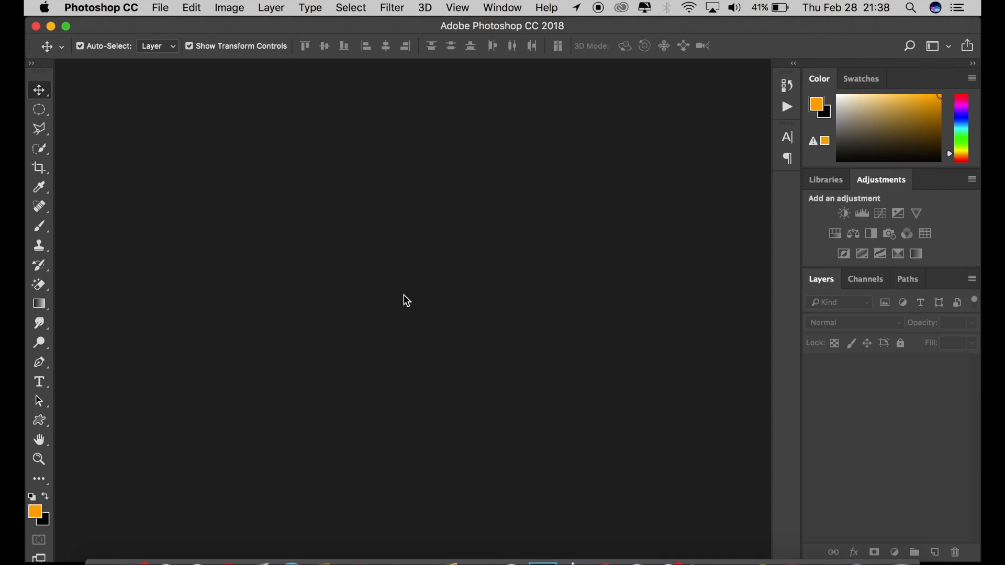
mouse_move(404, 268)
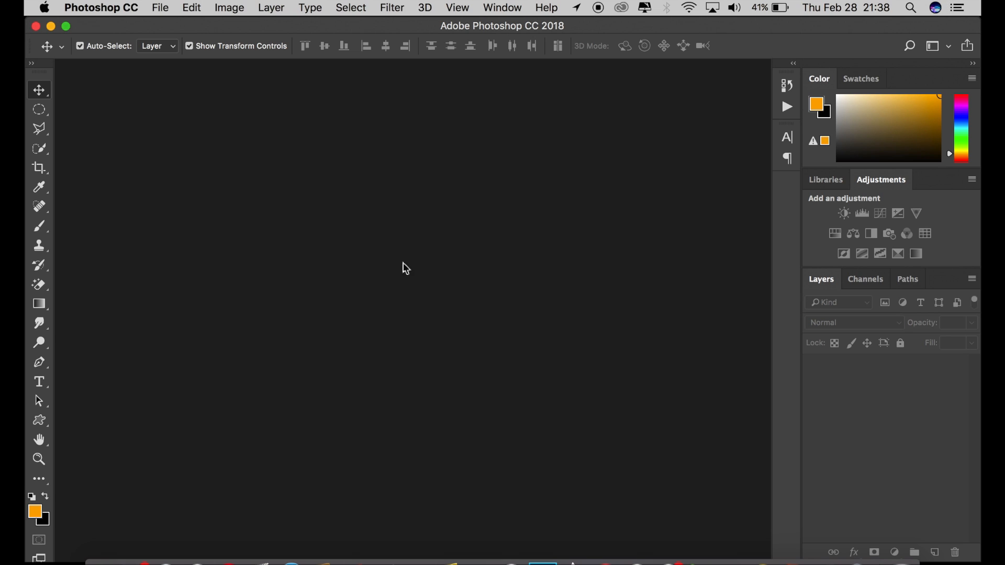
mouse_move(217, 20)
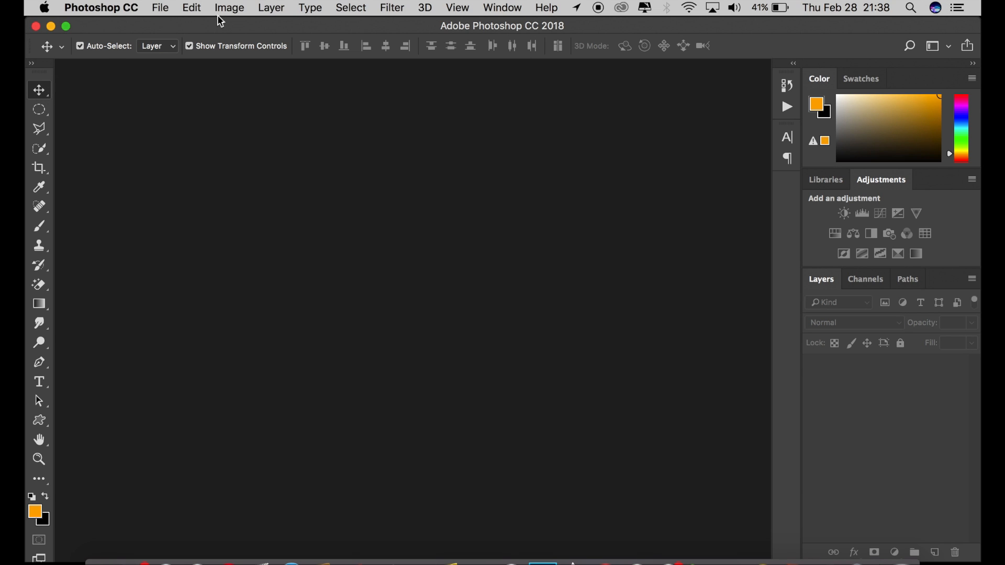
Open IMG_0270.jpg from the Desktop as a new document
click(161, 7)
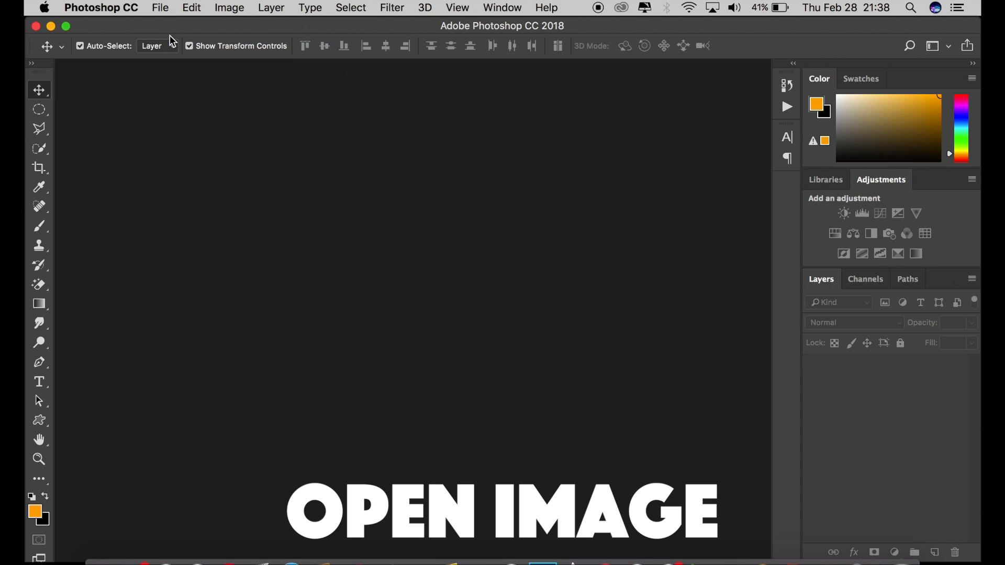
click(160, 8)
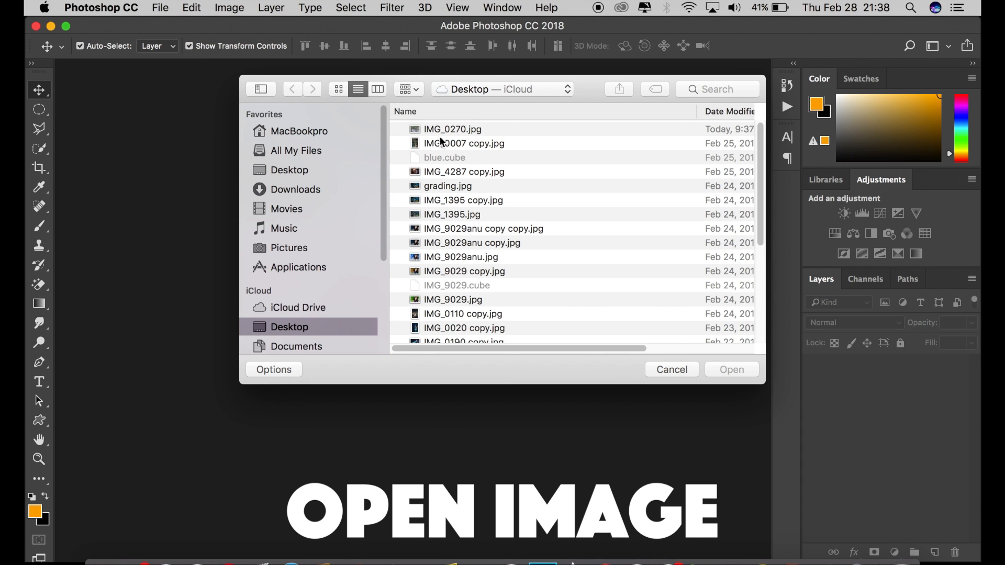
click(453, 129)
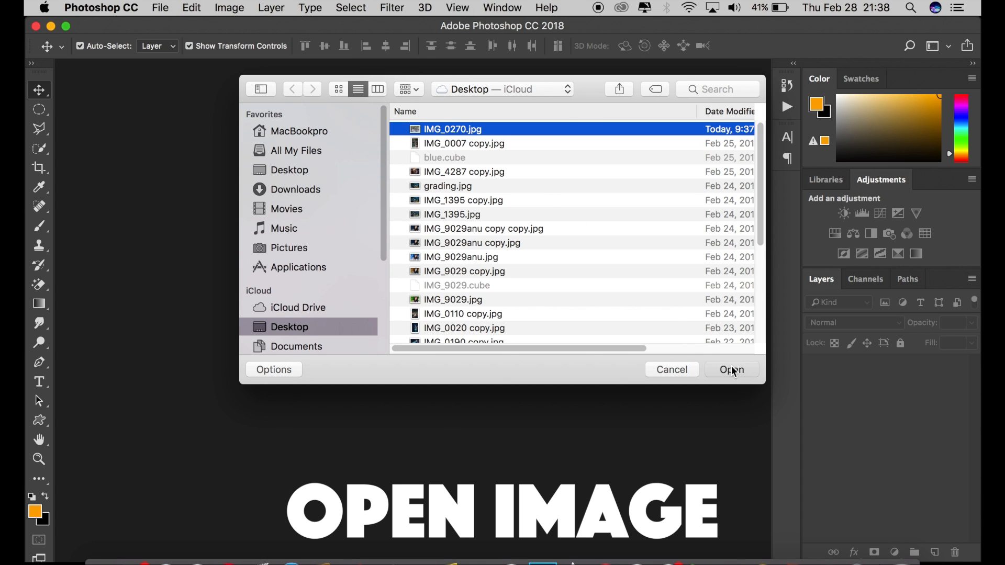
click(732, 369)
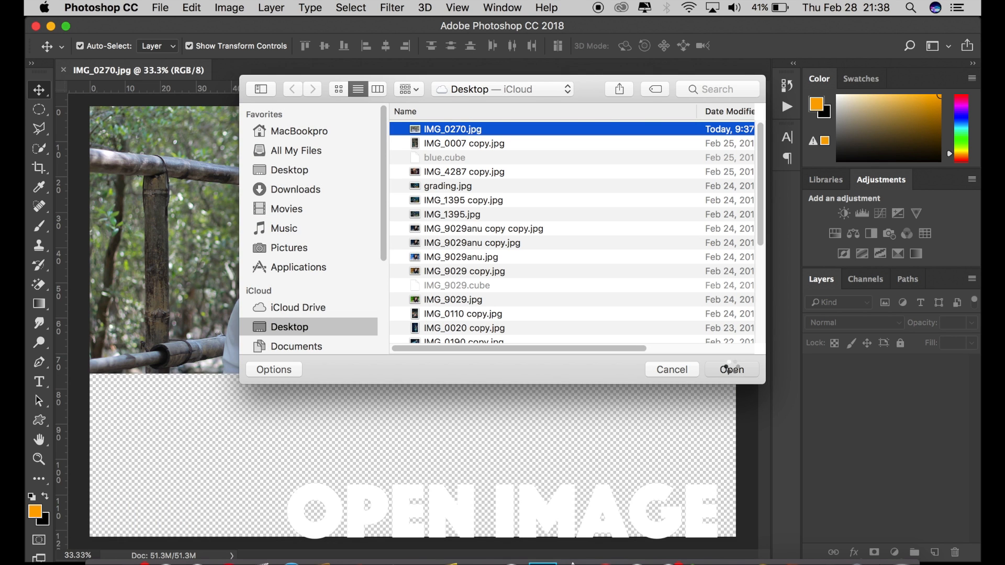
Duplicate the Background layer into a Background copy working layer
click(732, 369)
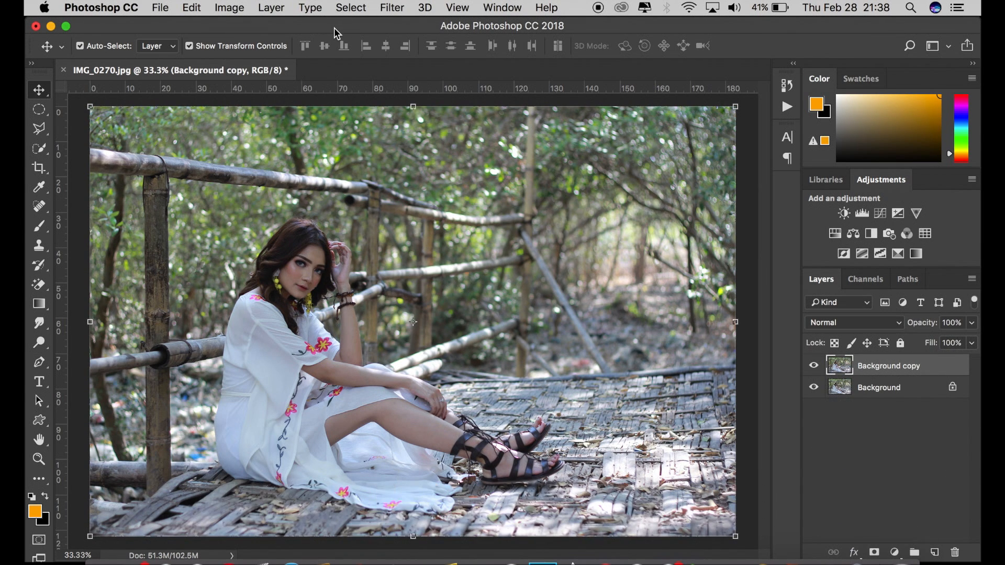
click(393, 7)
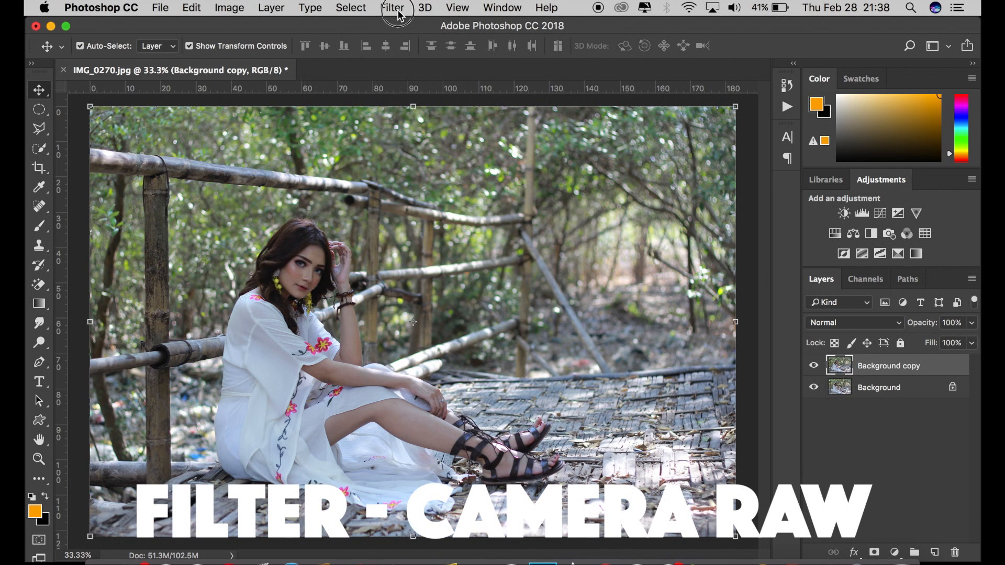
click(392, 7)
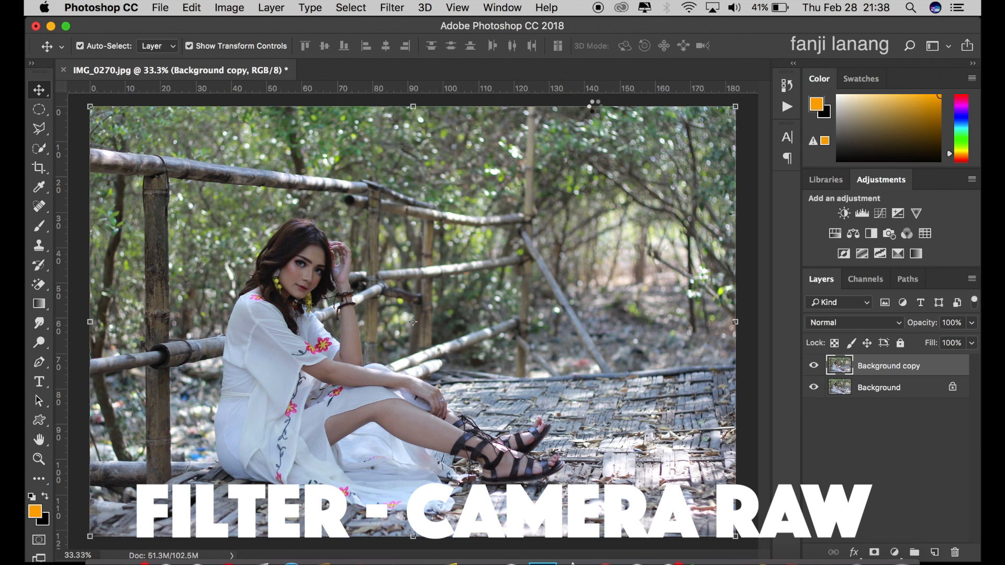
Apply Camera Raw Filter with contrast +35, highlights -20, vibrance +30, saturation 30
click(392, 7)
text(35)
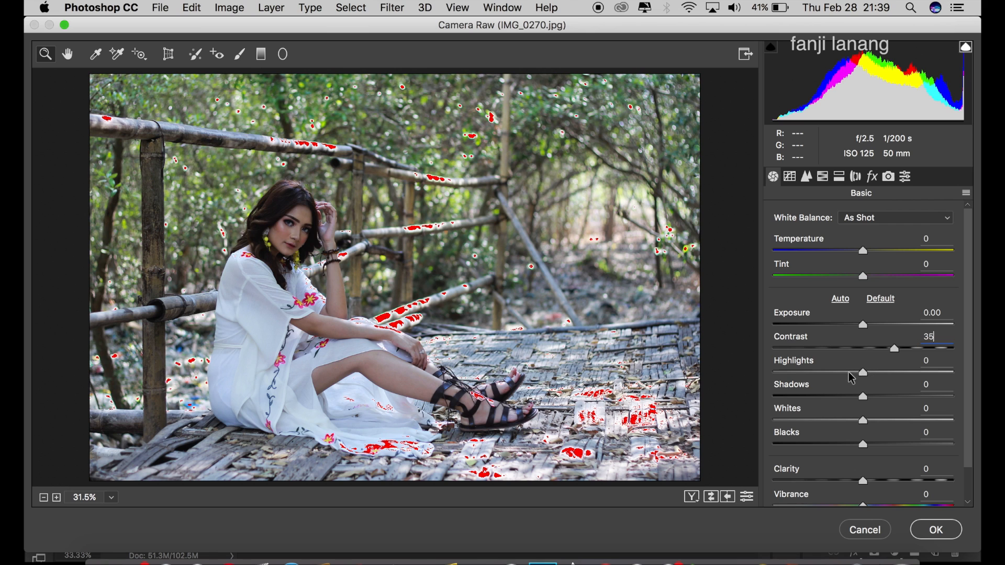
drag(862, 371, 846, 372)
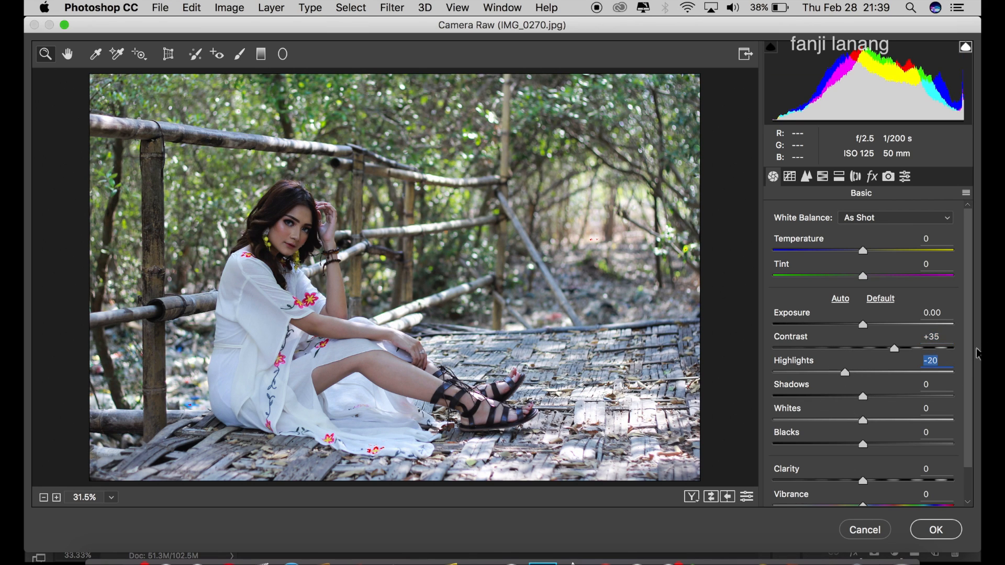
scroll(down, 3)
text(3)
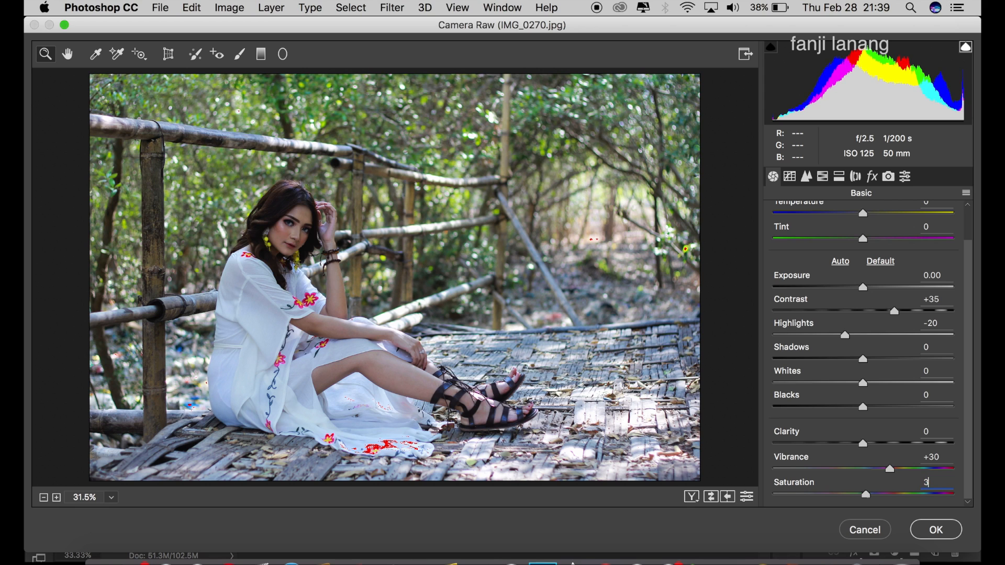
drag(866, 494, 888, 494)
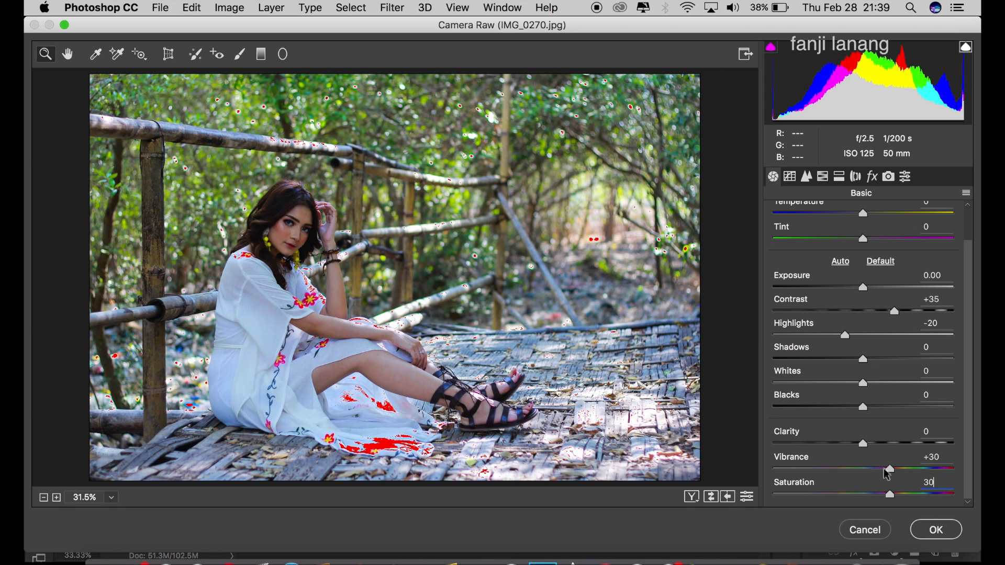
mouse_move(812, 243)
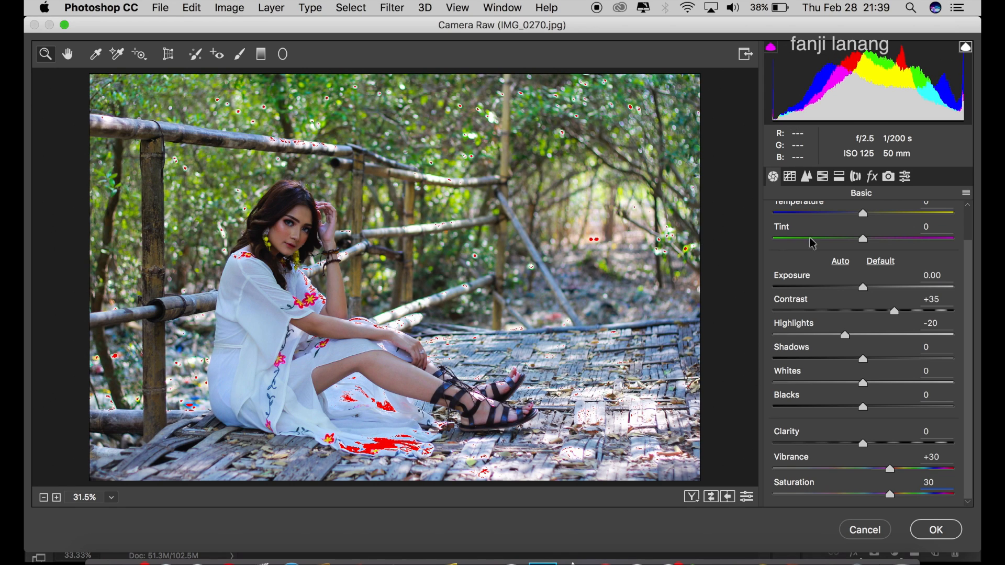
Split-tone the highlights blue with hue 200 and saturation 25
click(853, 176)
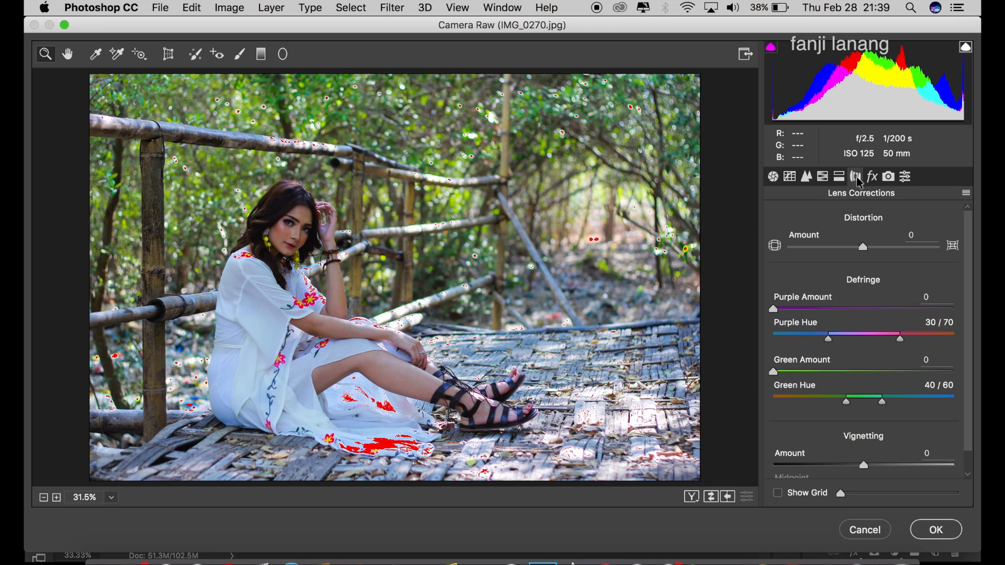
click(838, 176)
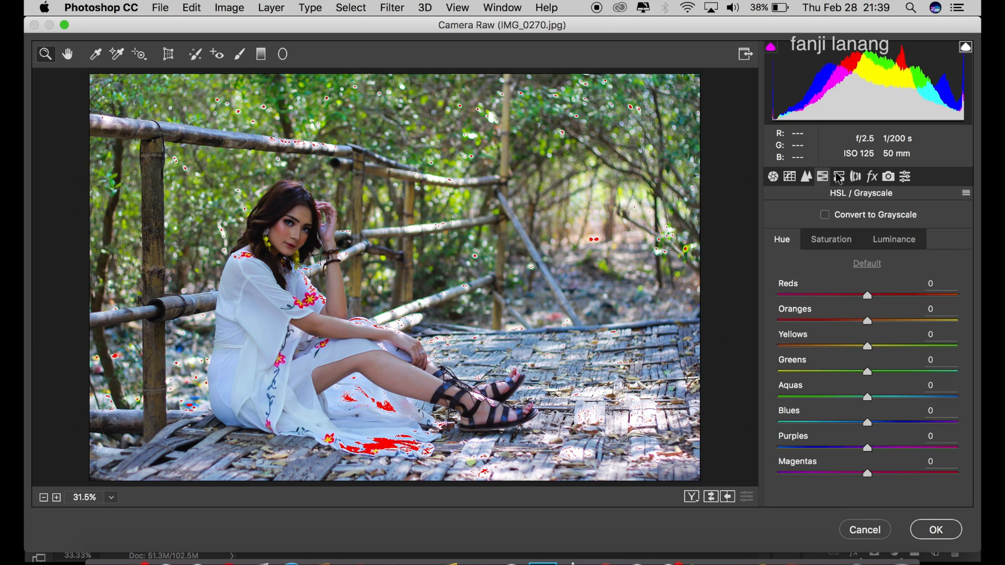
click(839, 176)
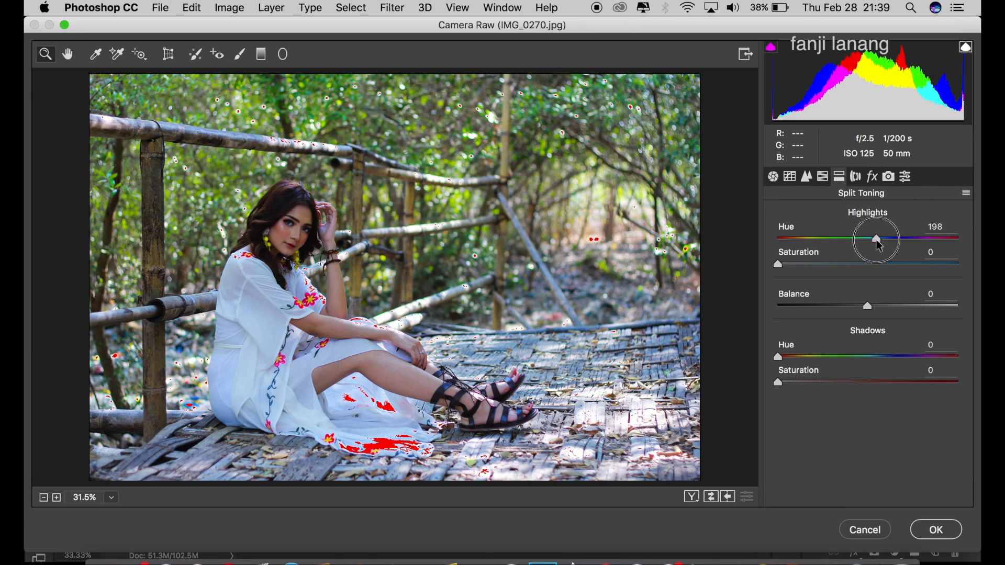
drag(877, 239, 878, 239)
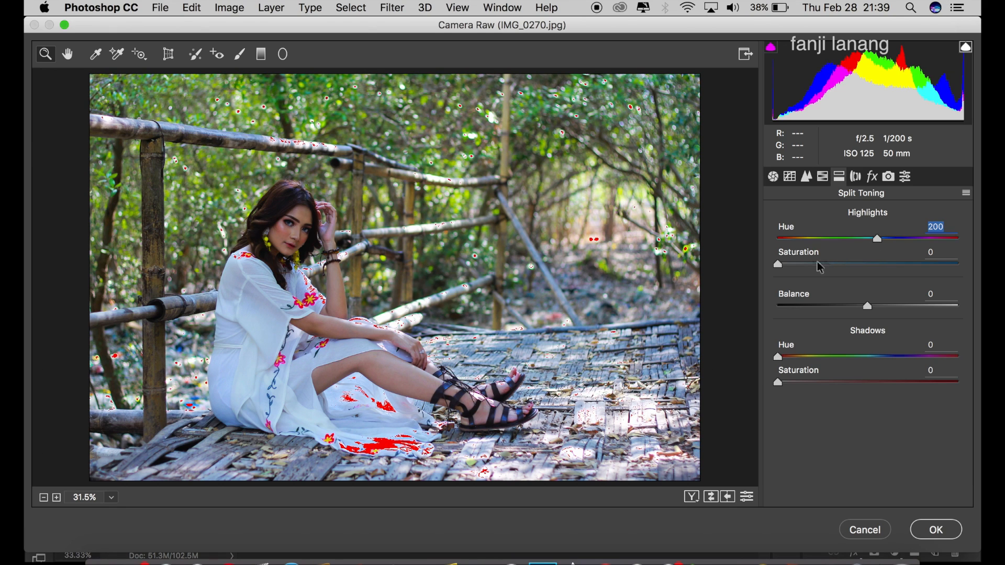
drag(777, 263, 817, 264)
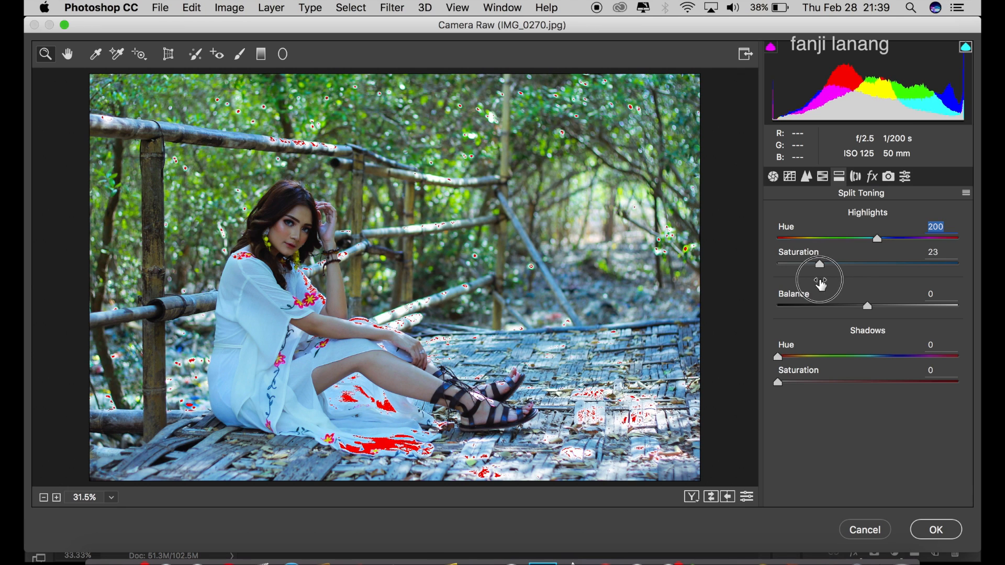
drag(819, 264, 822, 265)
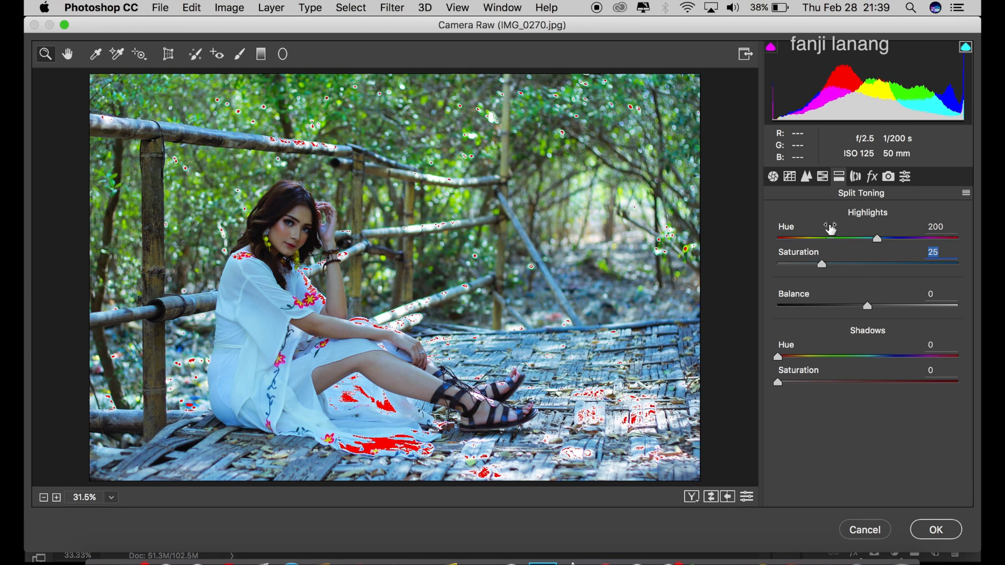
click(854, 177)
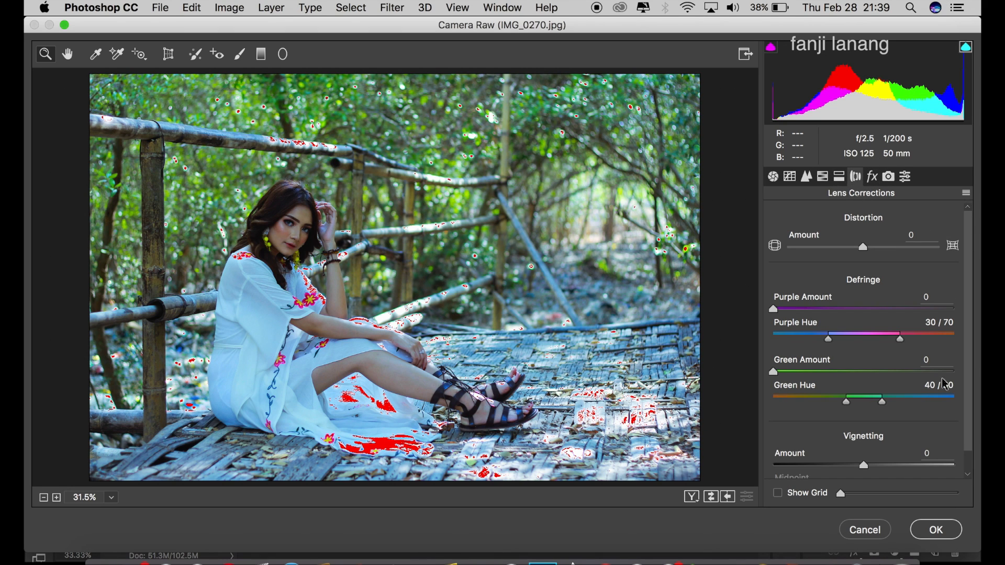
Add a Lens Corrections vignette of amount -35 with midpoint 10
scroll(down, 3)
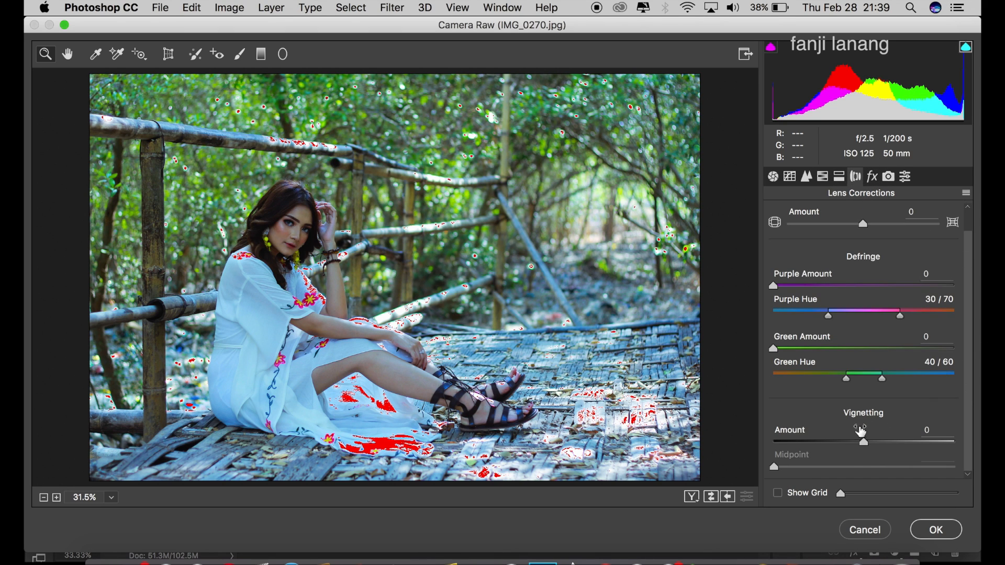
drag(863, 441, 833, 442)
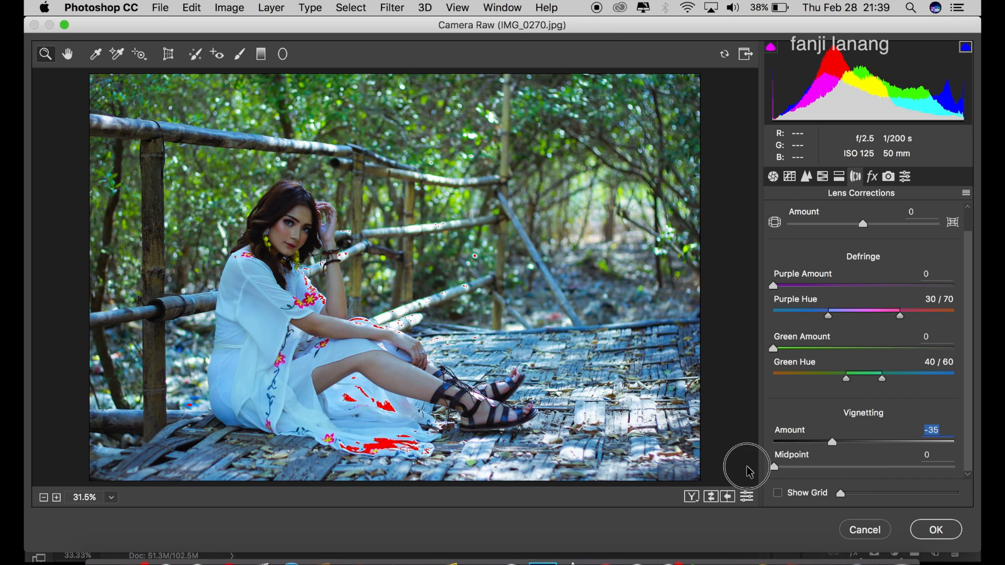
drag(775, 467, 790, 467)
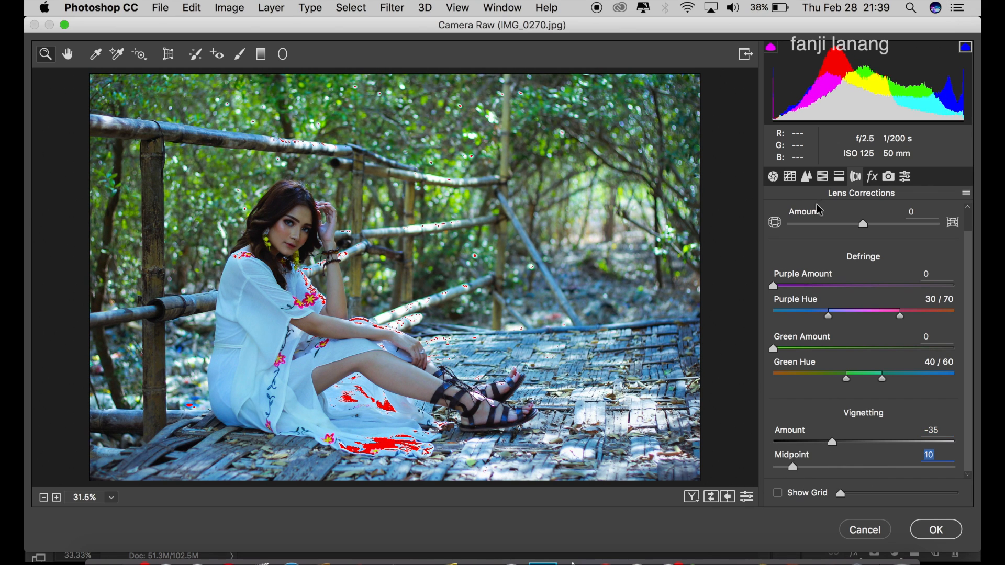
In Camera Calibration set green and blue primary hues to -100 for a teal scene
click(887, 176)
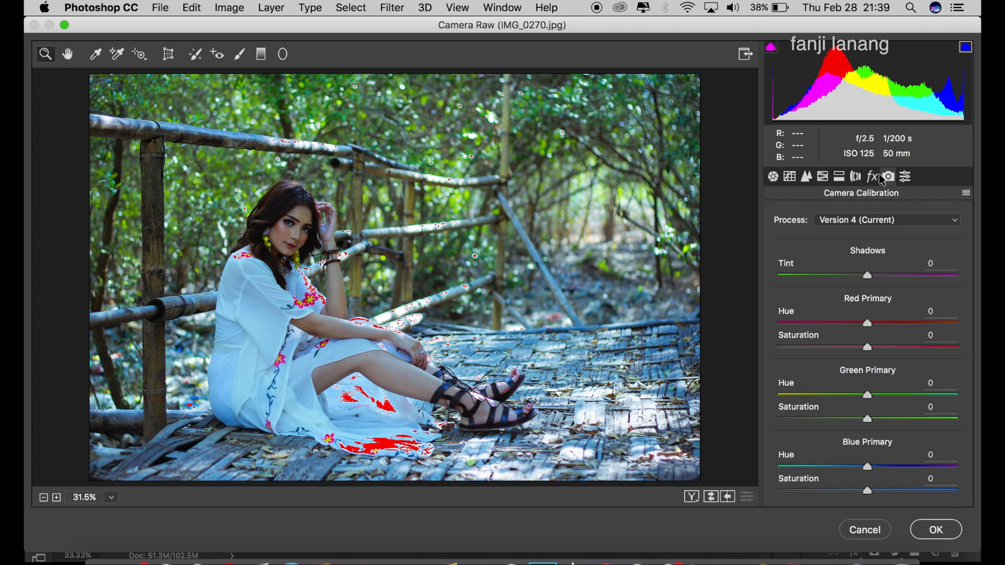
drag(868, 394, 777, 394)
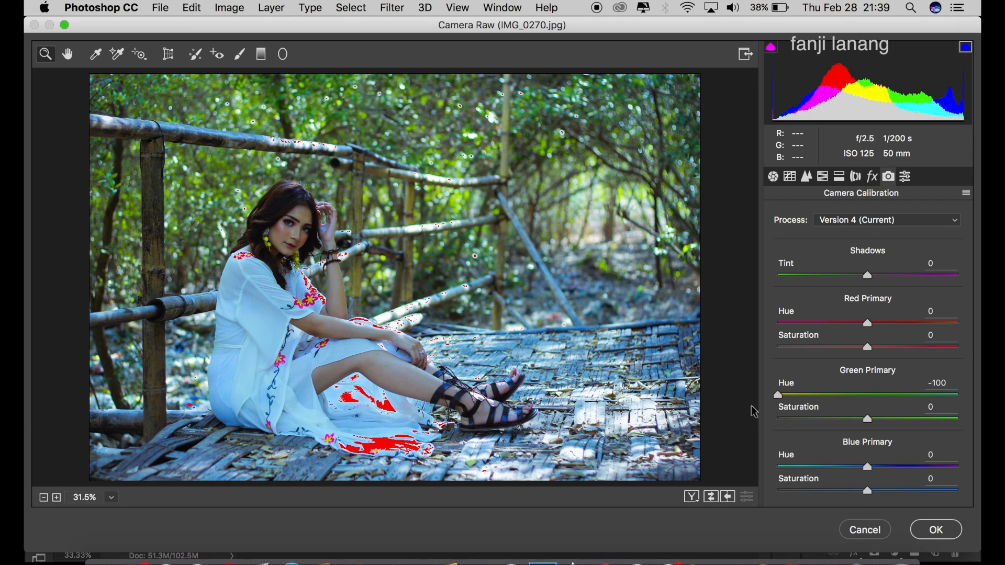
drag(868, 466, 778, 466)
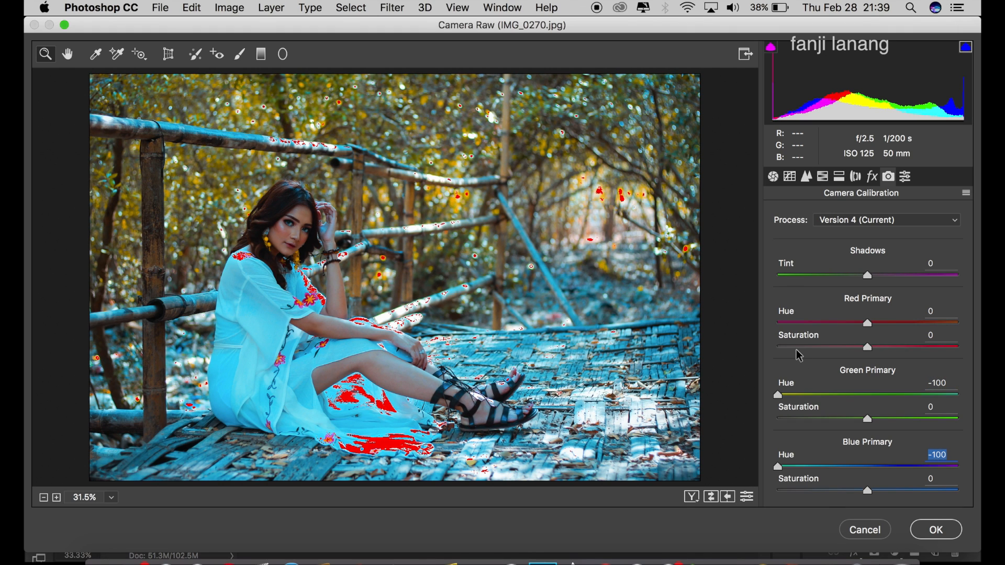
mouse_move(873, 324)
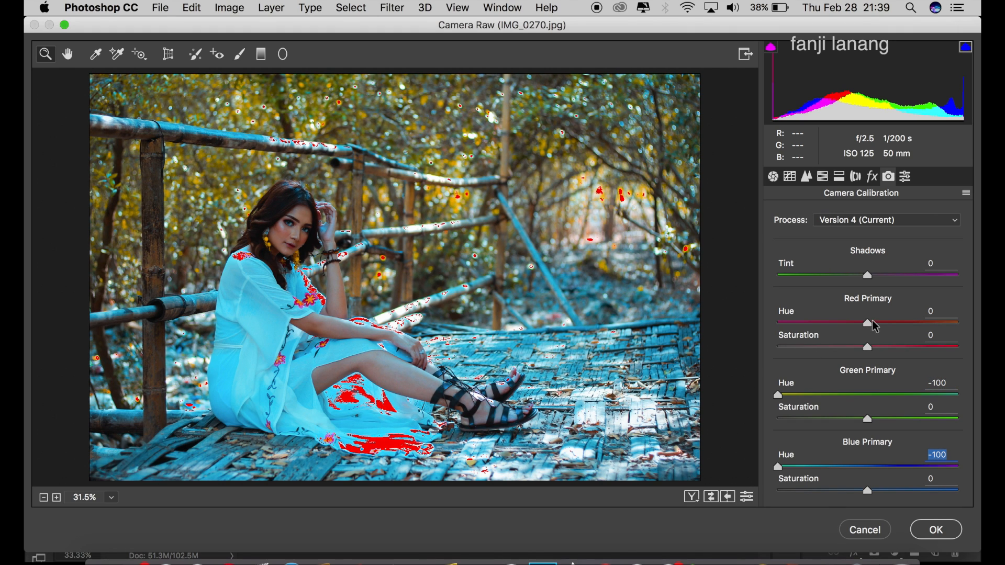
Set red primary hue to +10 and red primary saturation to -17
drag(868, 322, 879, 323)
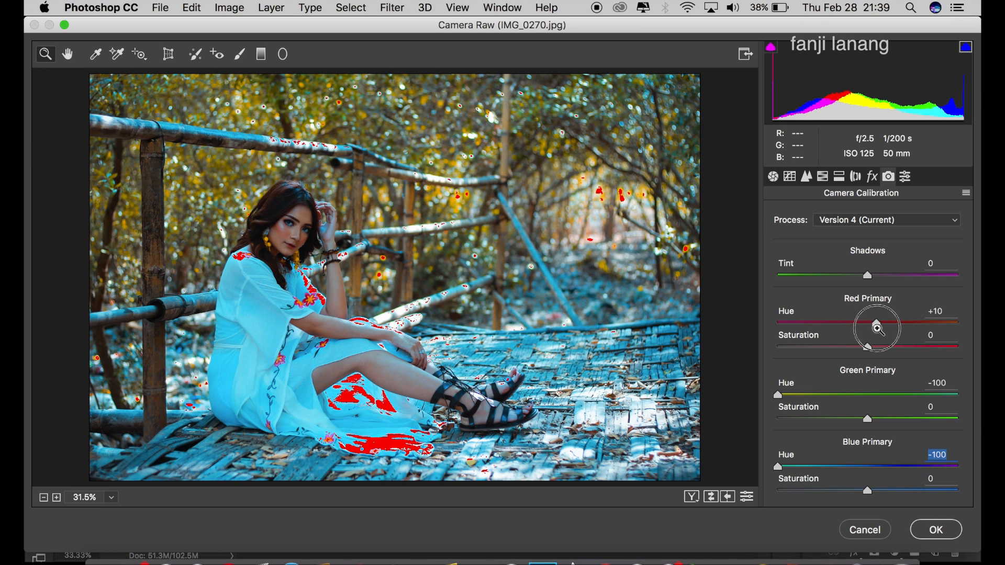
drag(867, 346, 856, 346)
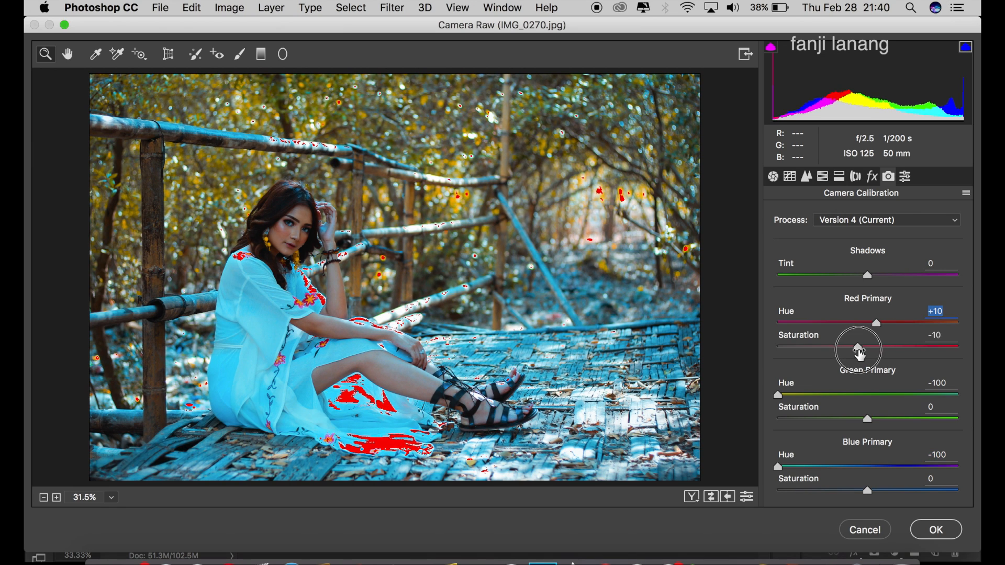
drag(867, 346, 853, 346)
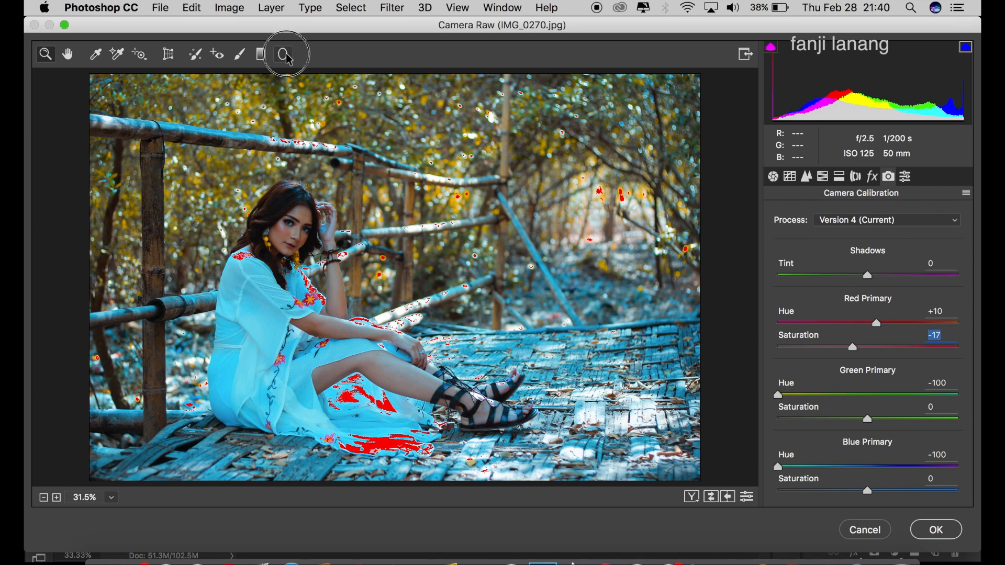
Draw a radial filter ellipse around the woman with exposure +0.70 and highlights -35
click(285, 54)
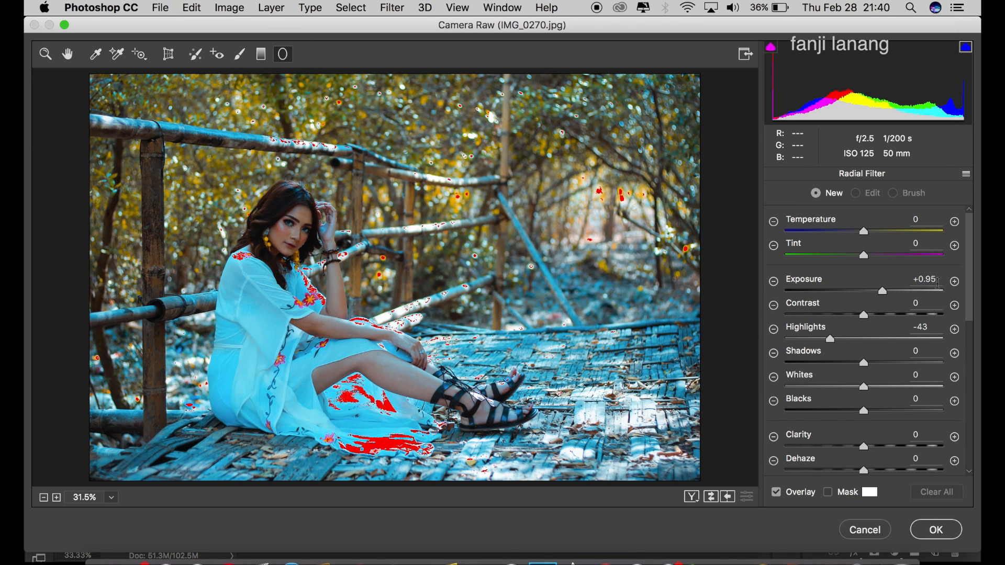
scroll(down, 3)
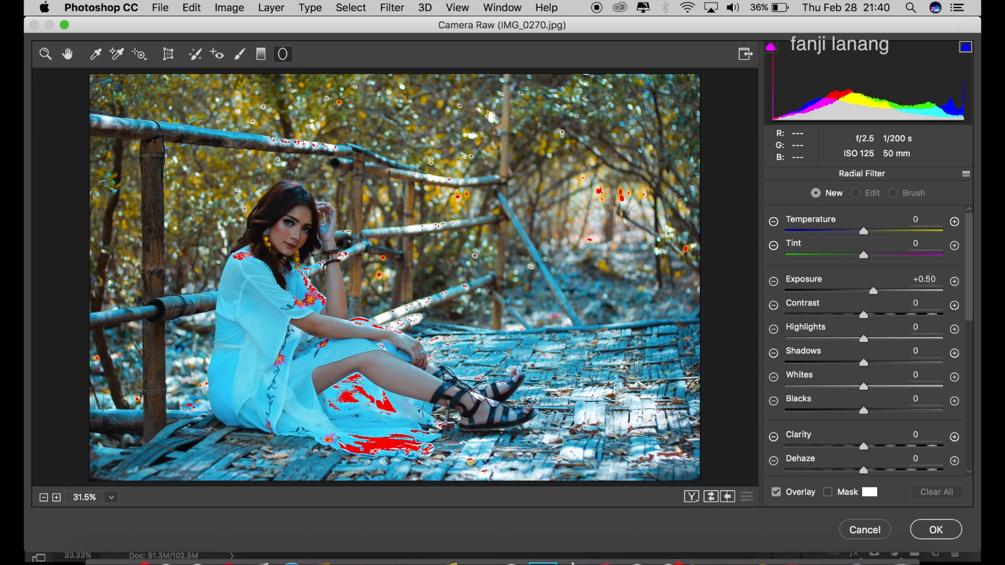
mouse_move(337, 291)
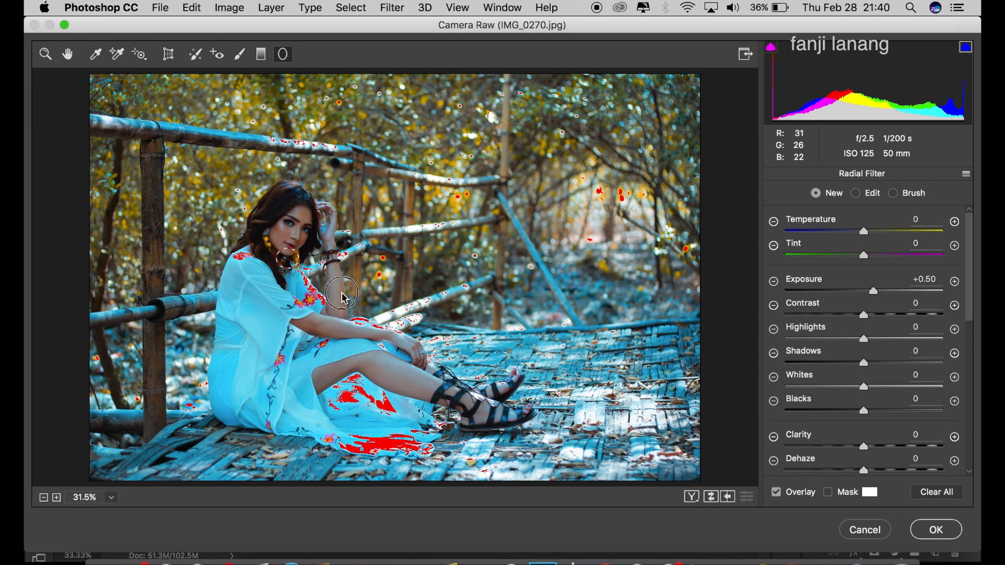
drag(343, 298, 494, 373)
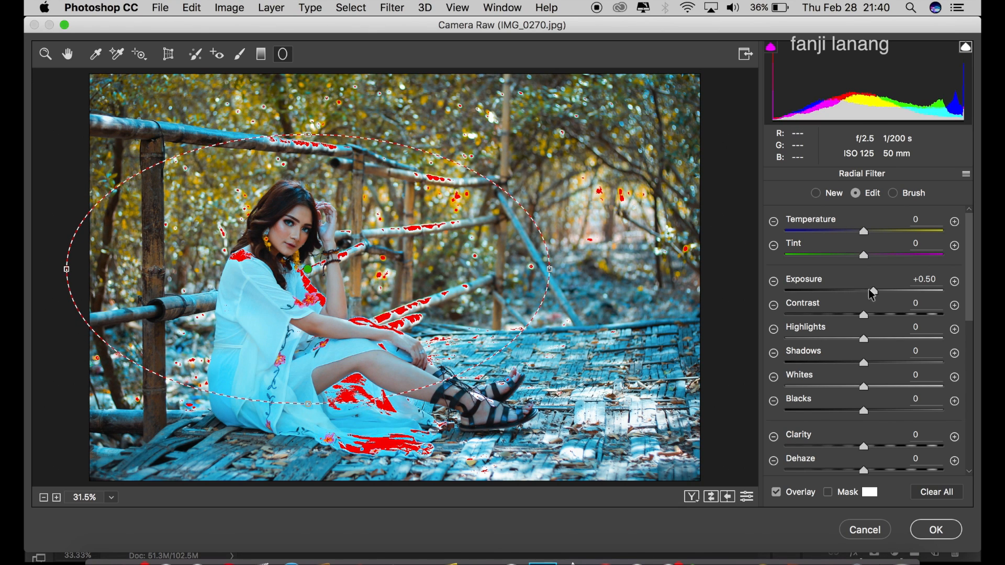
drag(872, 291, 882, 291)
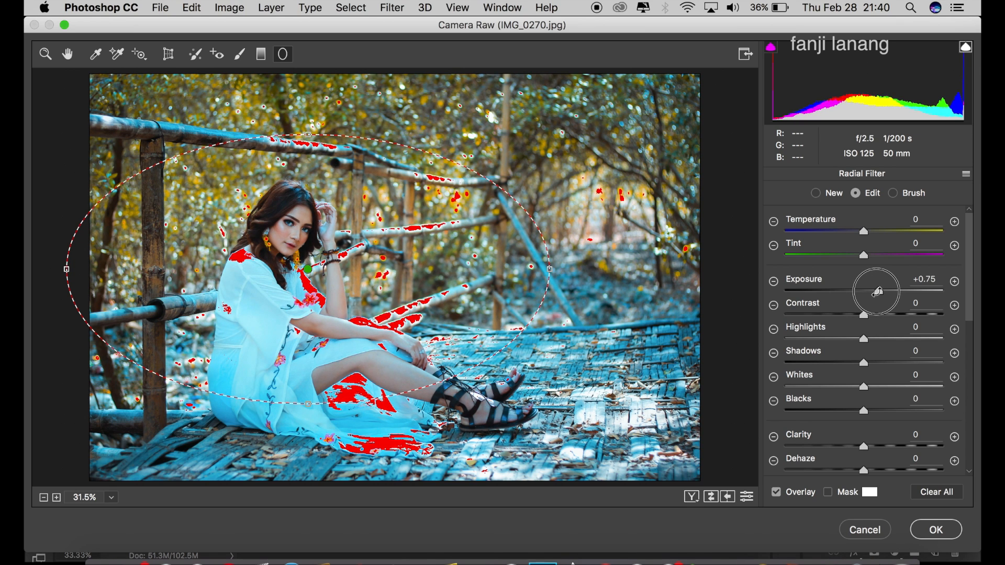
drag(879, 291, 877, 291)
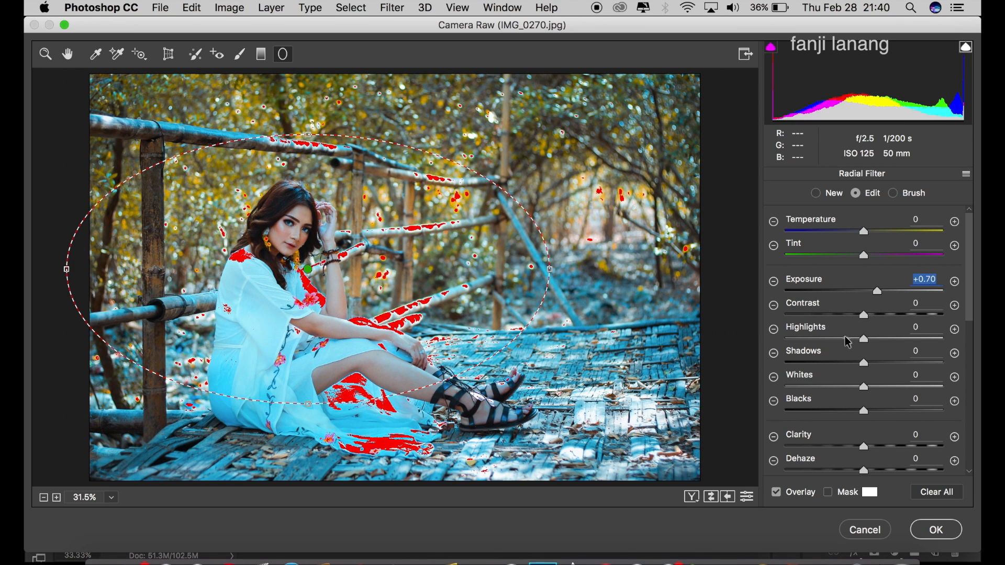
drag(862, 337, 833, 337)
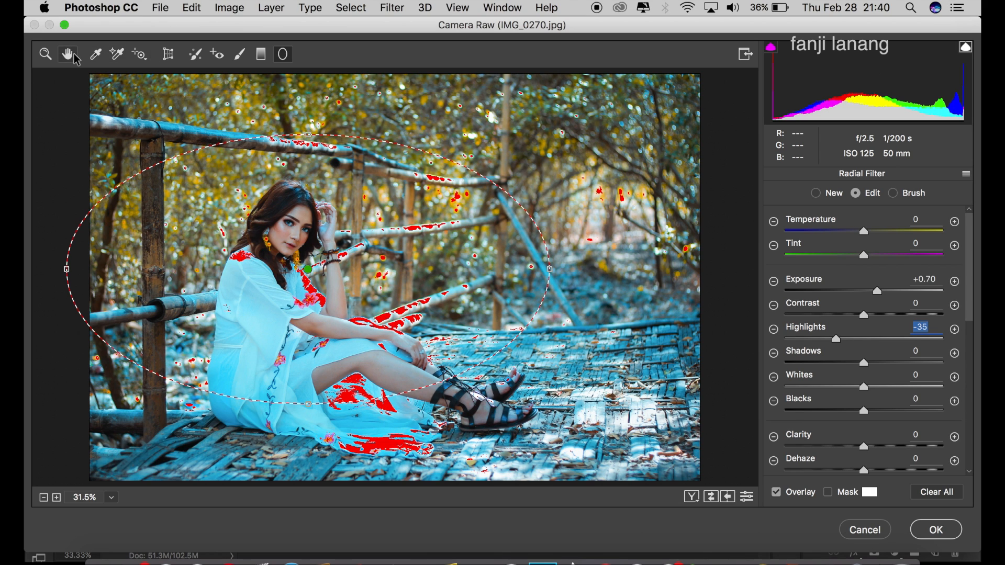
click(888, 177)
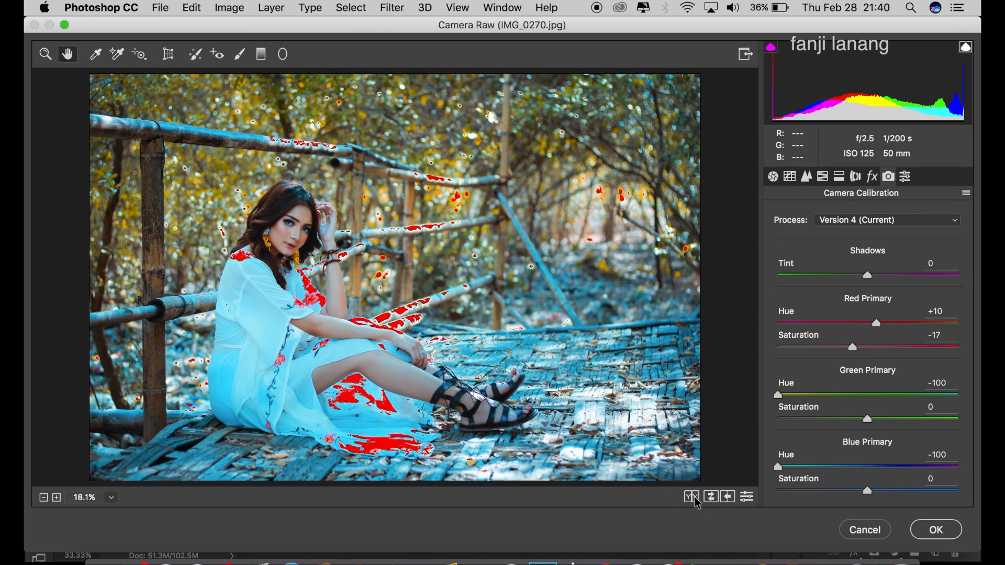
Compare before/after, then commit the Camera Raw grade to the copy layer
click(692, 497)
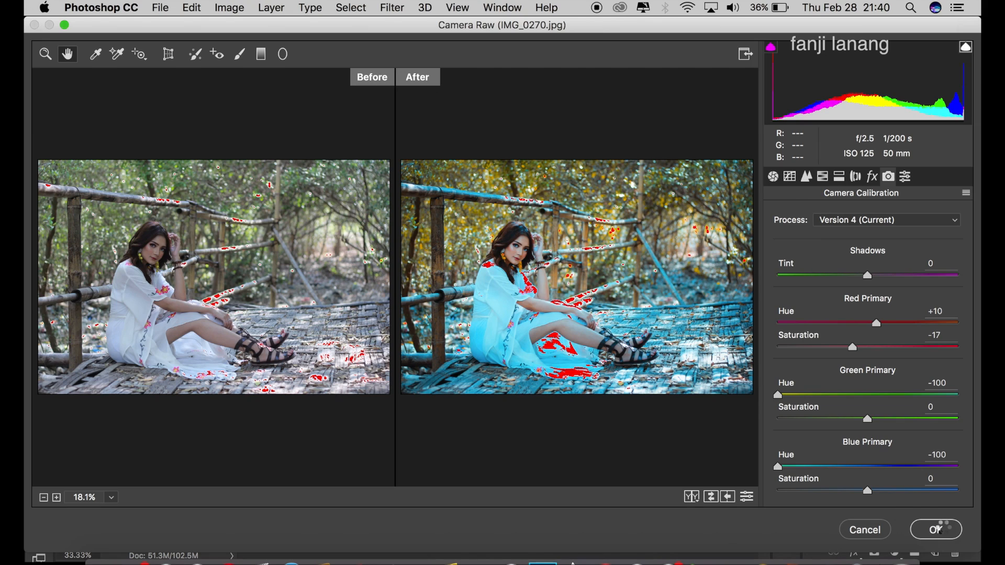
click(938, 530)
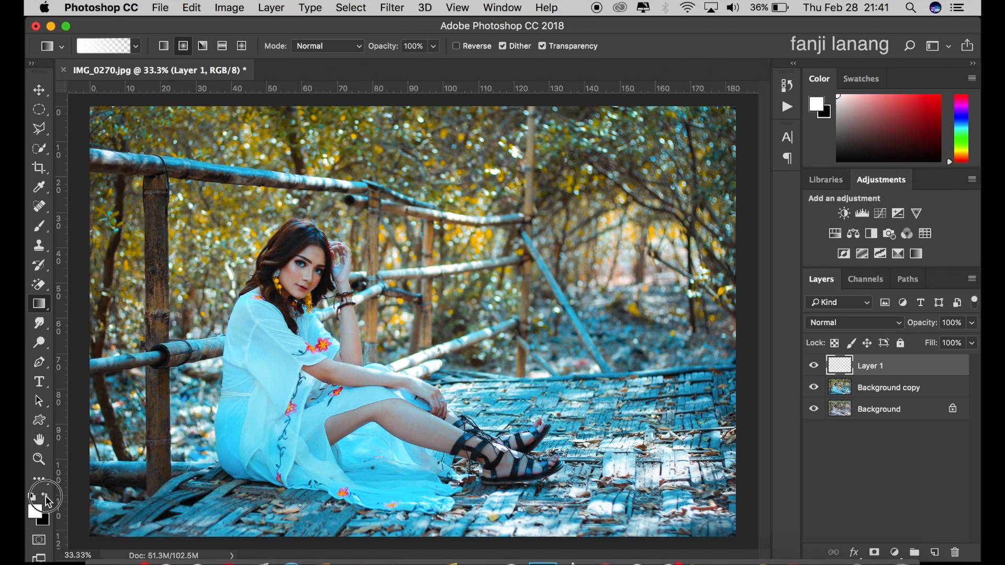
Set foreground to orange ffa800 and paint a radial glow in the upper-right background
click(119, 44)
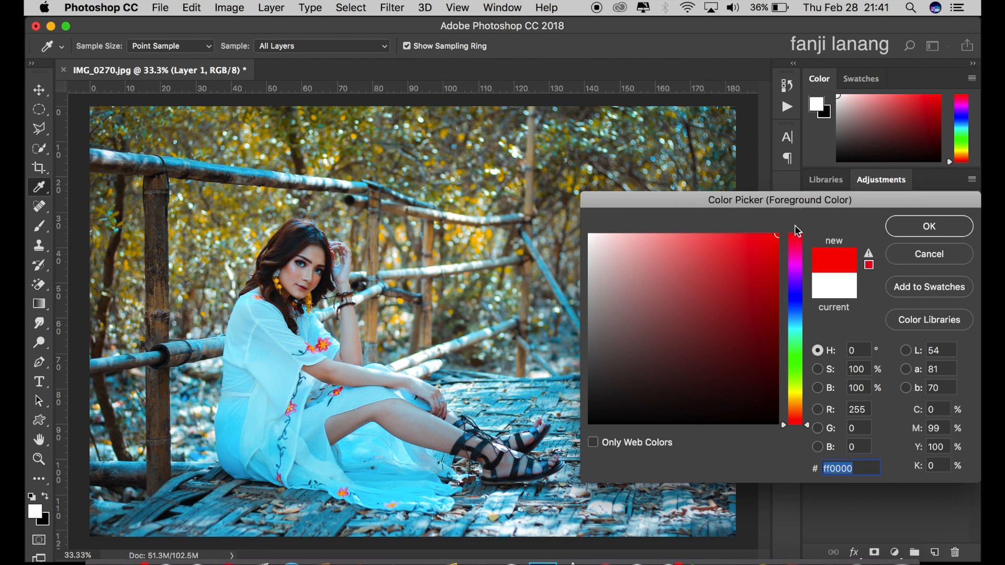
drag(796, 231, 796, 404)
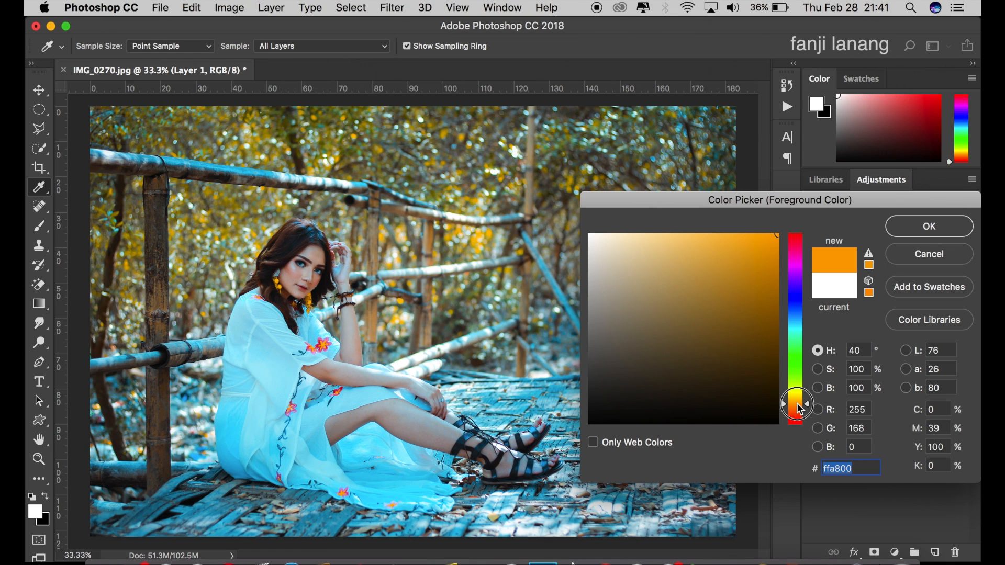
click(929, 226)
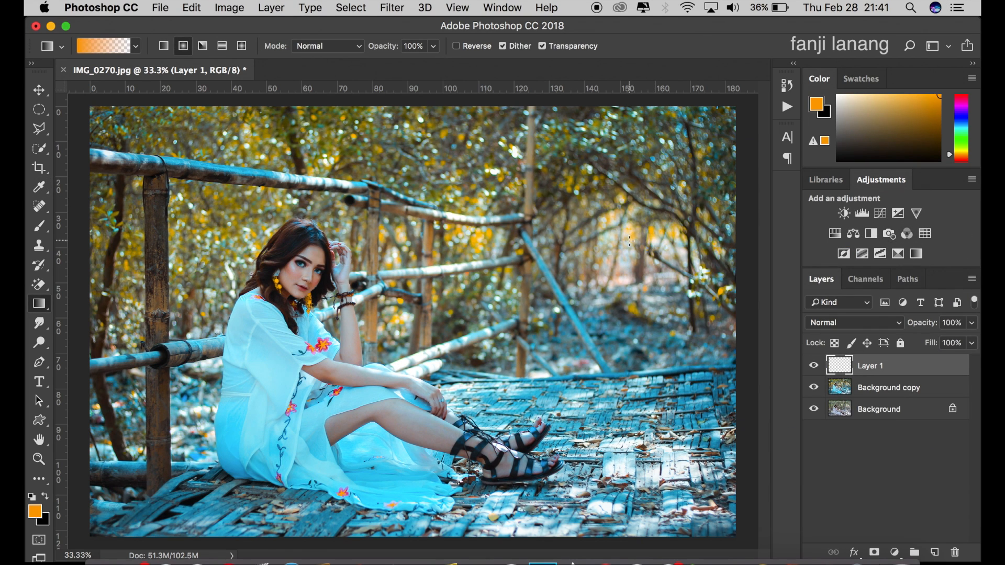
drag(631, 242, 460, 303)
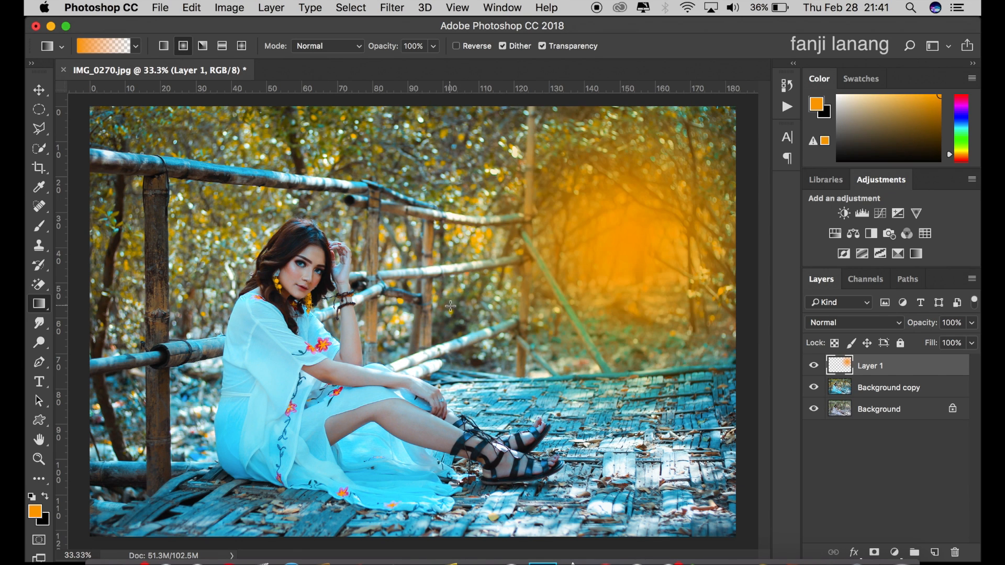
Blend the orange glow layer in Screen mode and lower its opacity to about 79%
click(854, 322)
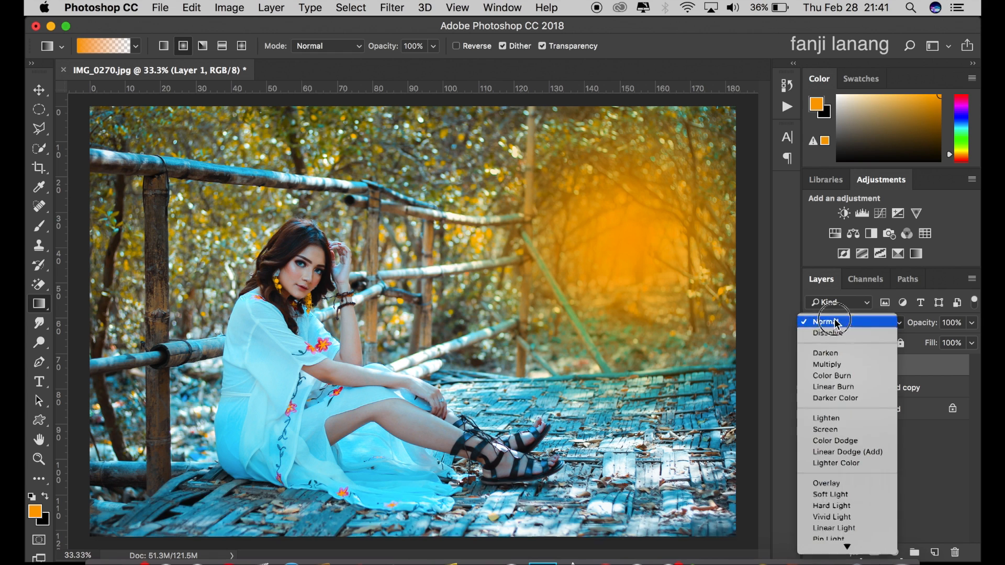
click(825, 429)
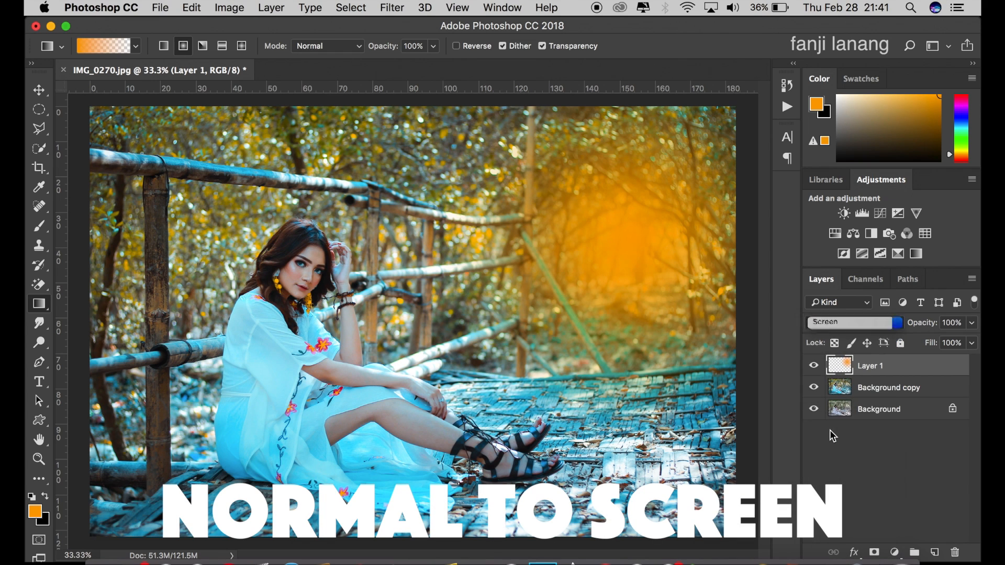
click(853, 322)
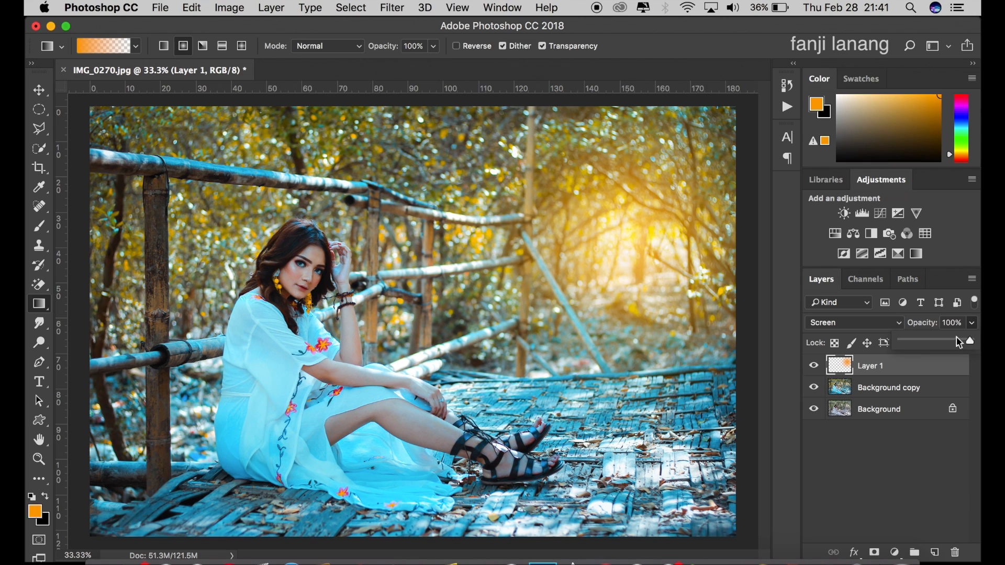
drag(969, 340, 954, 349)
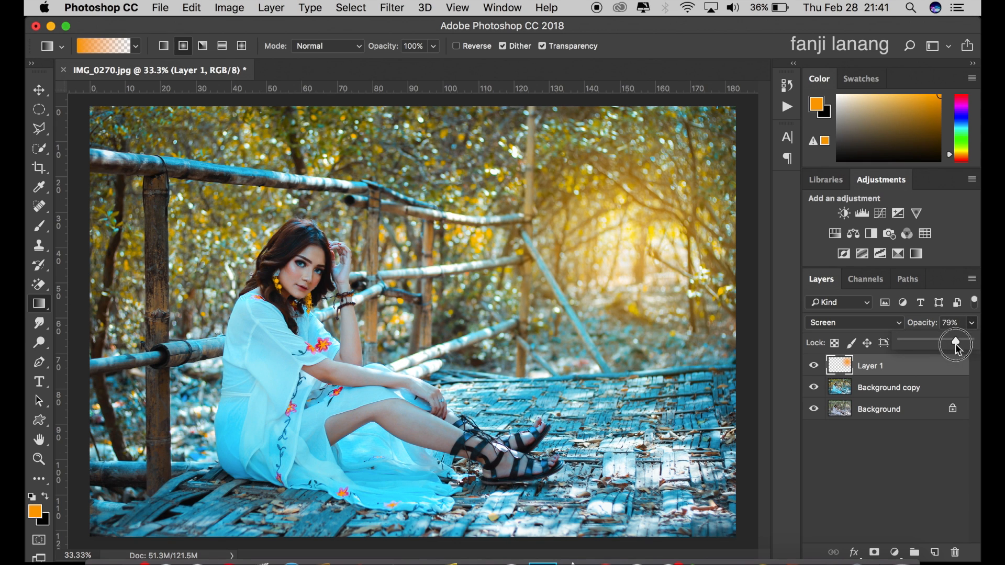
drag(956, 343, 952, 358)
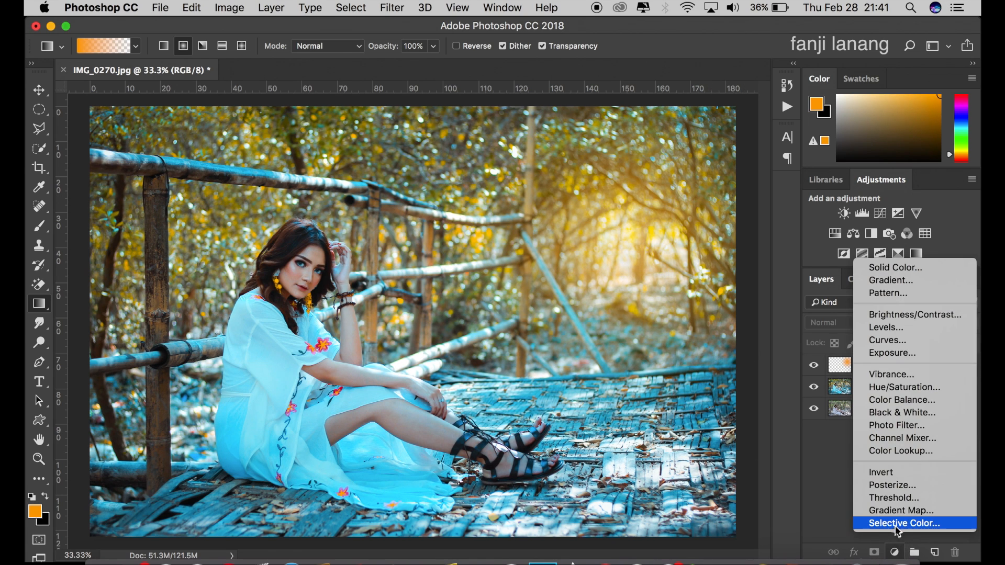
Add a Selective Color adjustment with Yellows cyan at -100 to warm the foliage orange
click(903, 524)
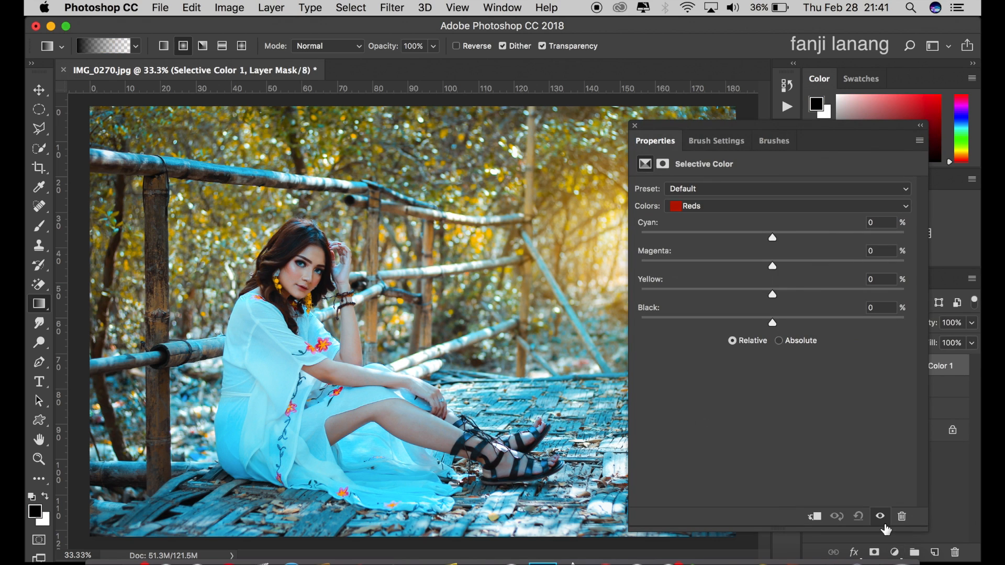
click(787, 206)
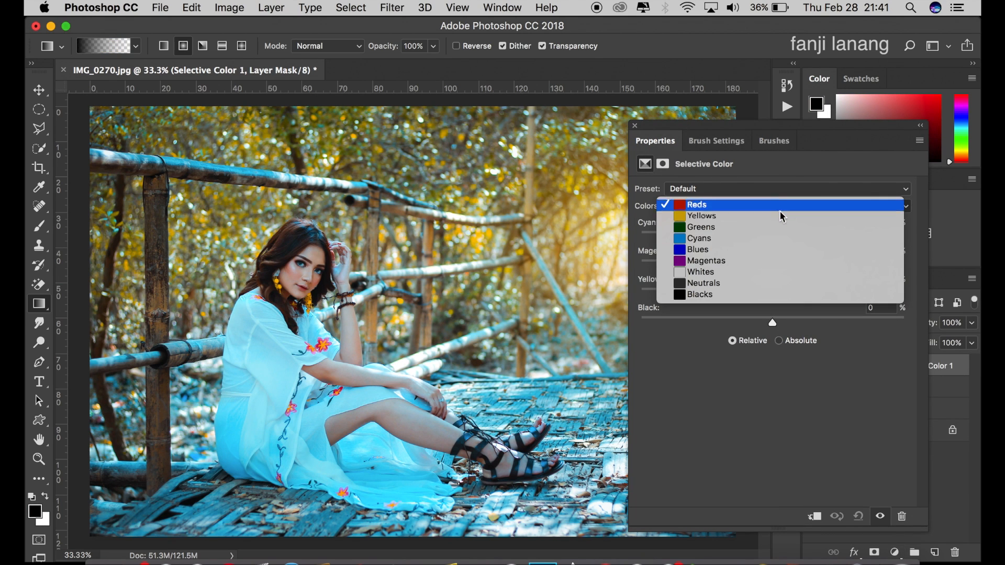
click(701, 215)
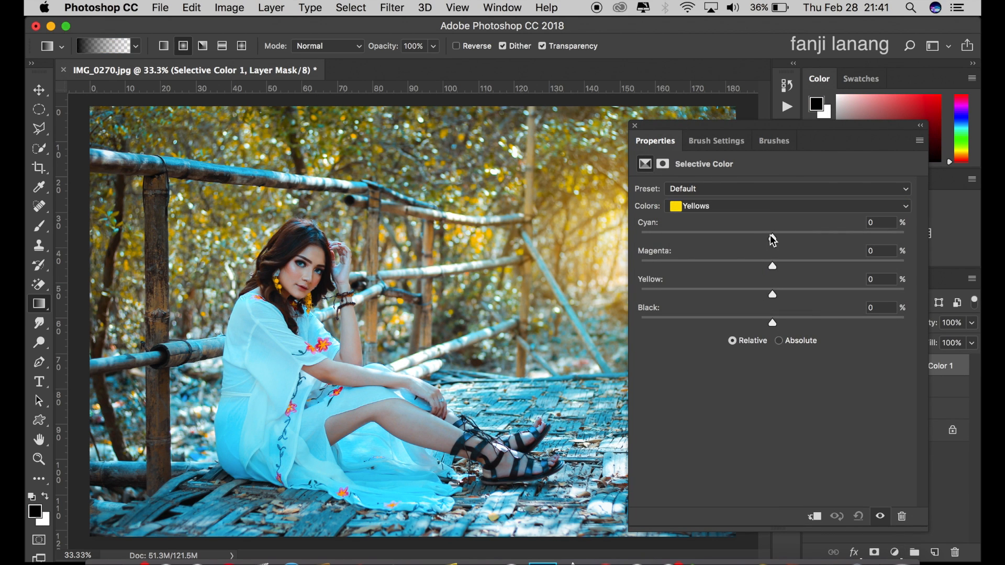
drag(771, 238, 640, 238)
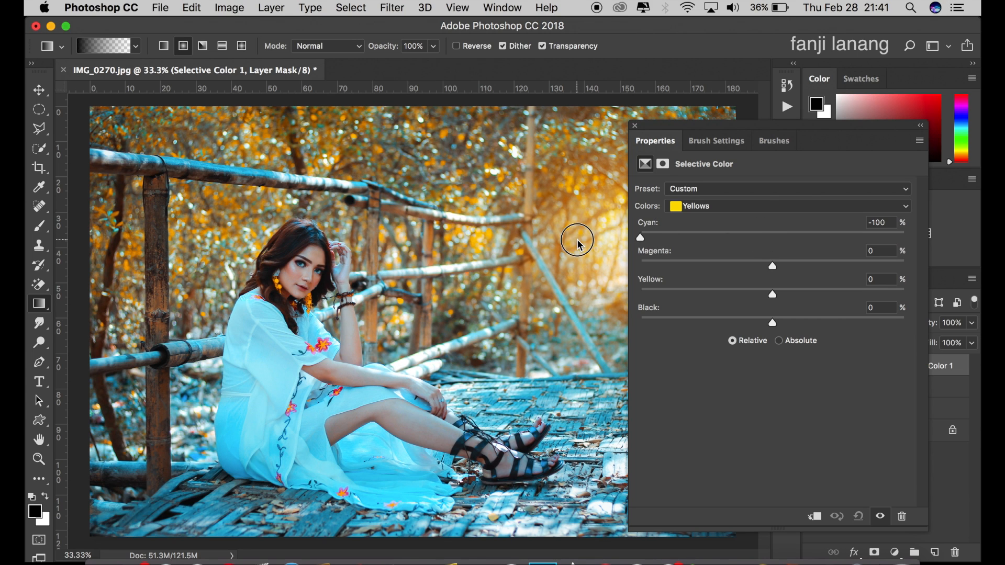
mouse_move(715, 252)
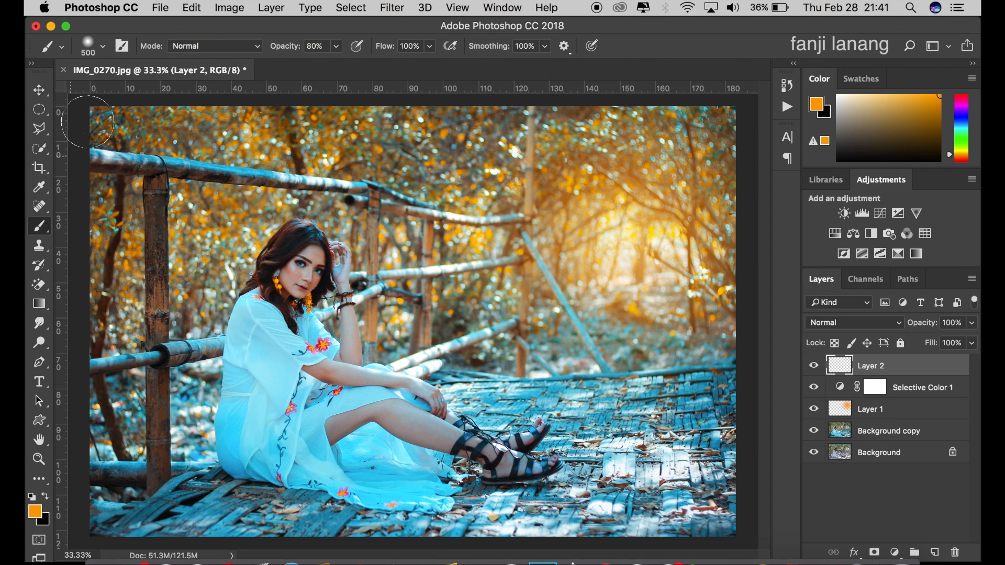
Ready the textured 500 px brush tip from the brush preset picker
click(32, 496)
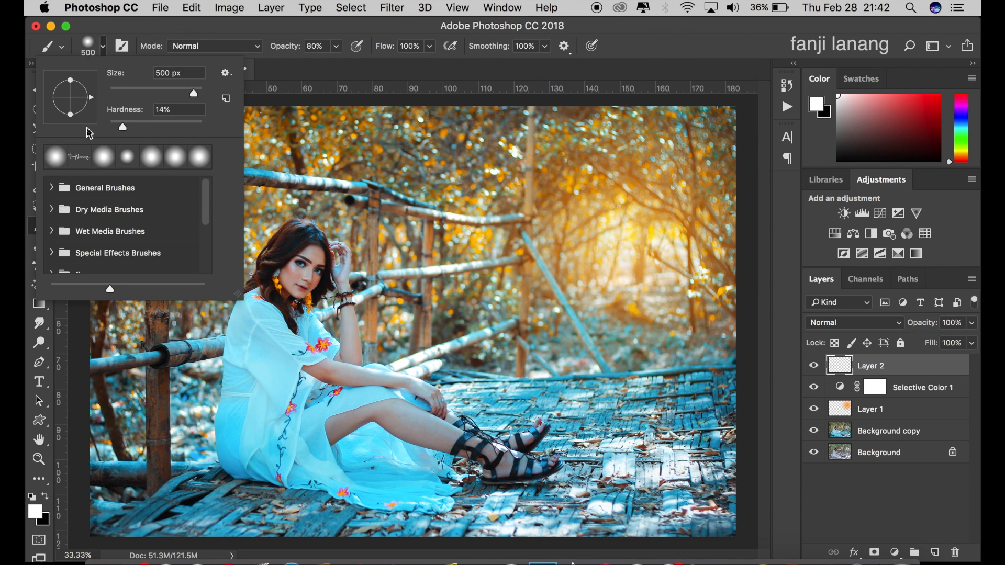
click(79, 157)
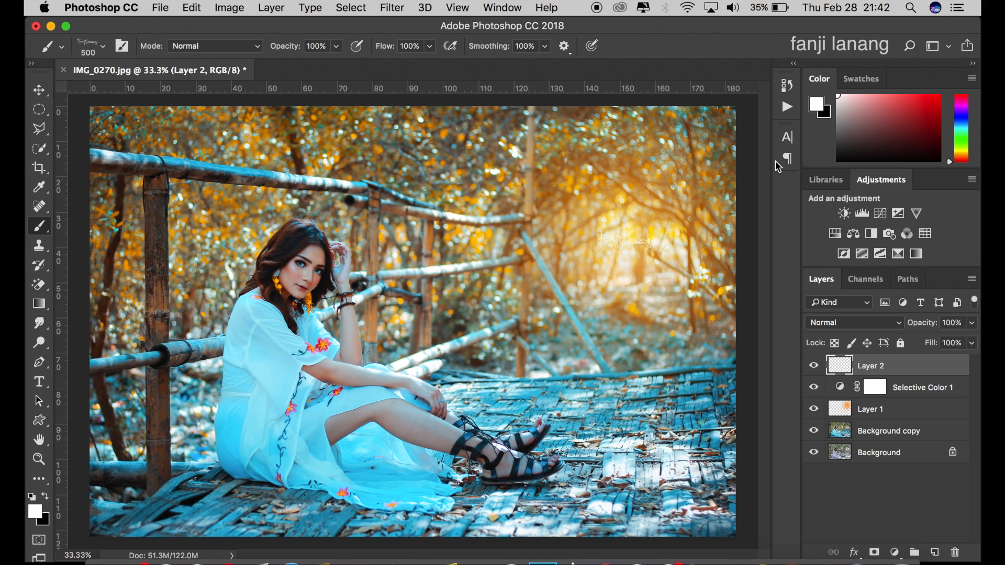
mouse_move(786, 159)
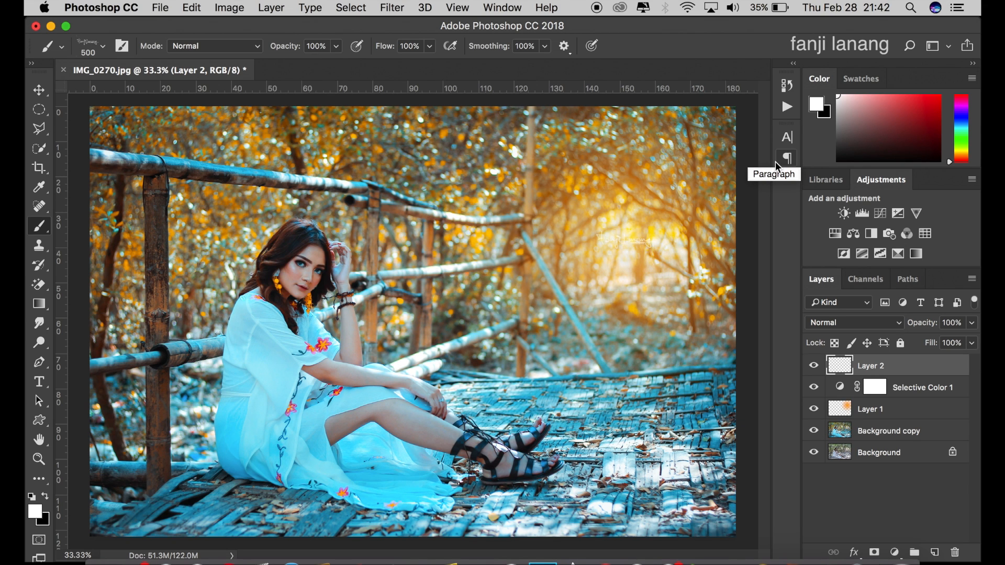